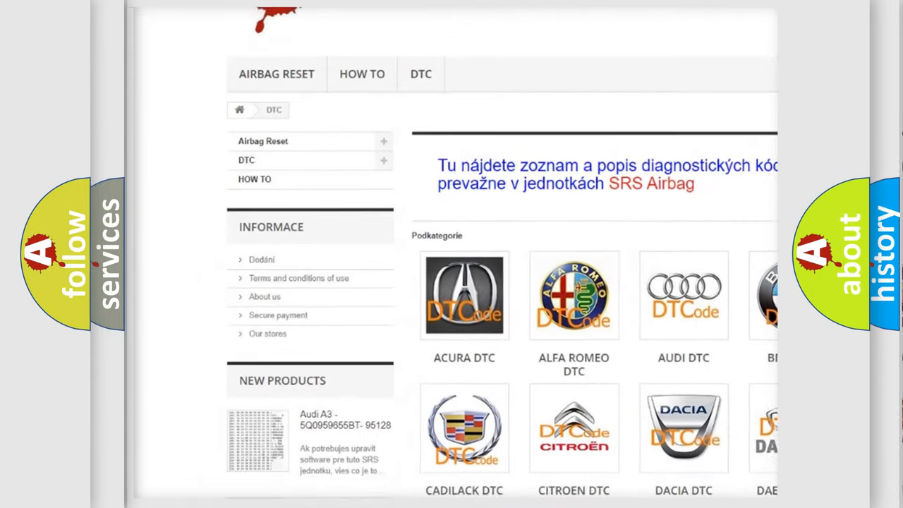
Step: Scroll down the DTC site past the brand logos to the B-series code list
scroll(down, 3)
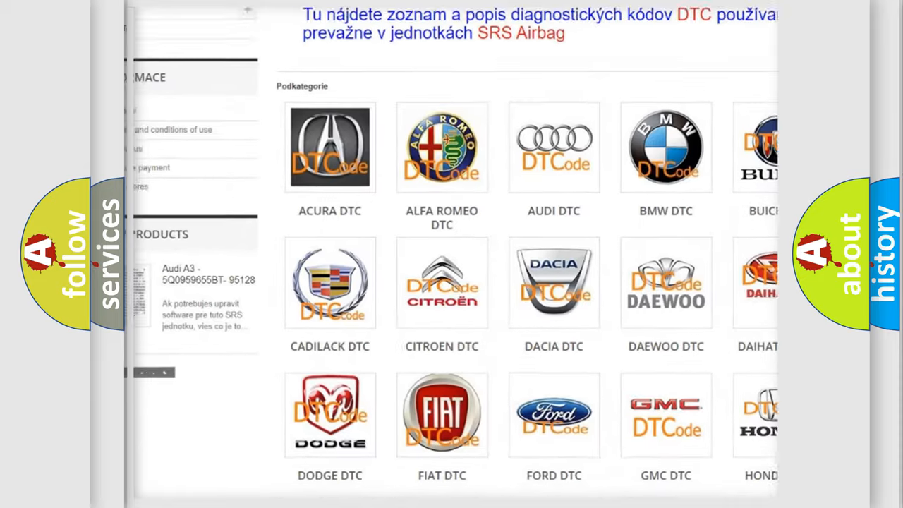
scroll(down, 3)
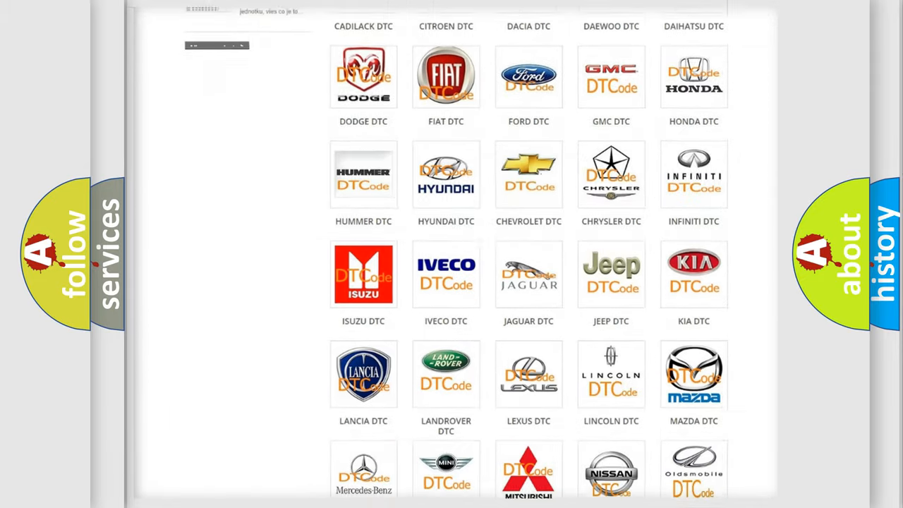
scroll(down, 3)
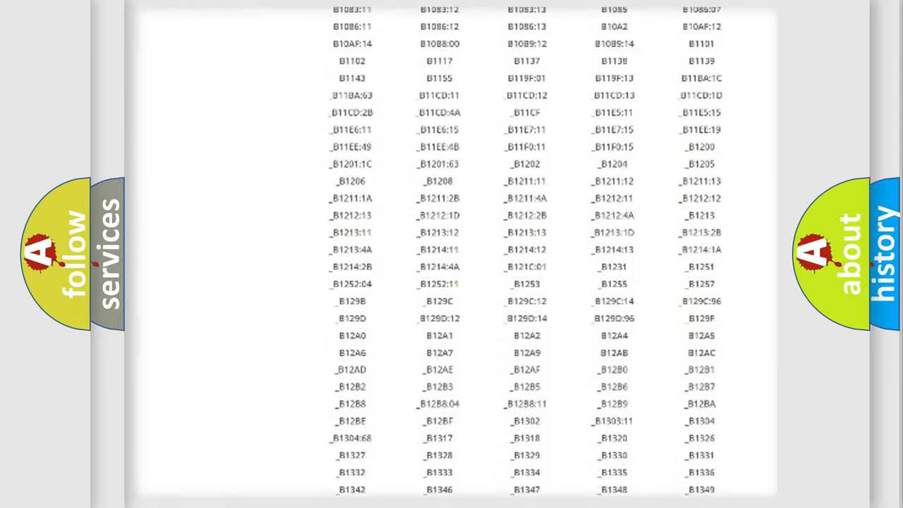
scroll(down, 3)
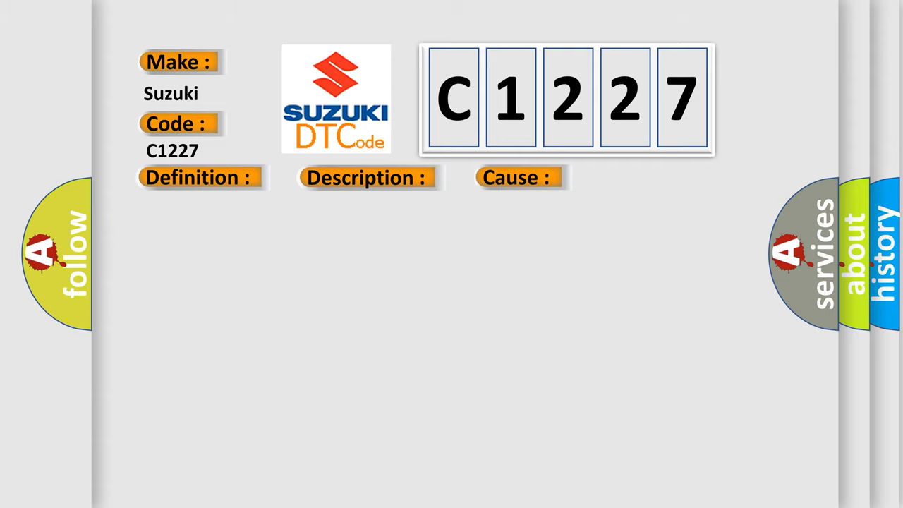
Step: Reveal the C1227 definition: CAN communication system, yaw rate and acceleration sensor, skid control ECU
click(197, 177)
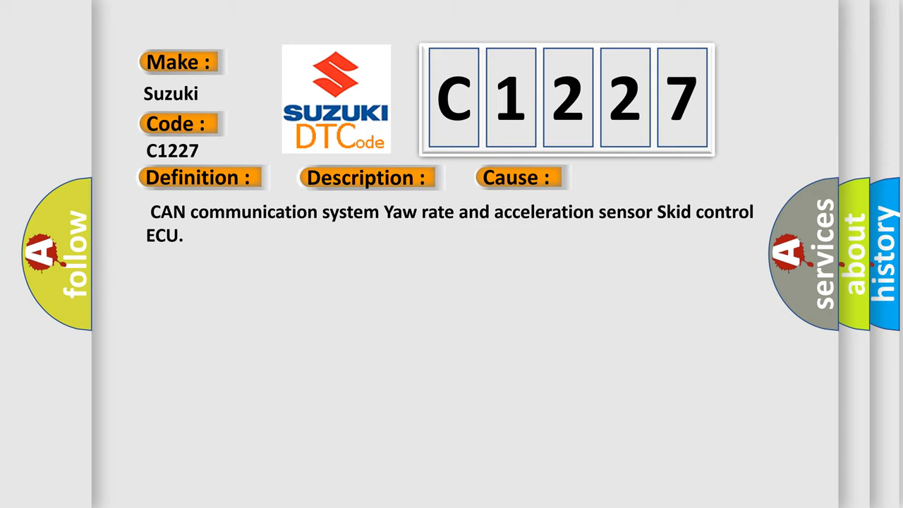